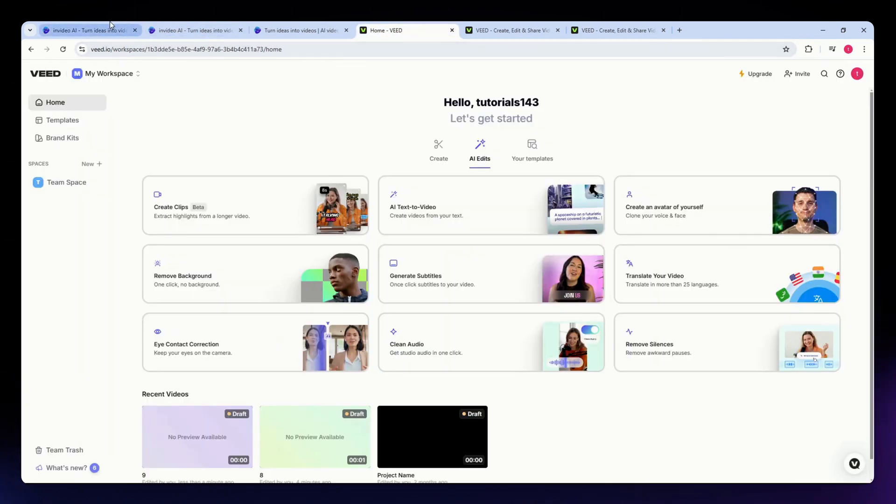
Go from the invideo AI Home dashboard to the empty v2.0 prompt box for a new video.
{"action": "left_click", "coordinate": [89, 30]}
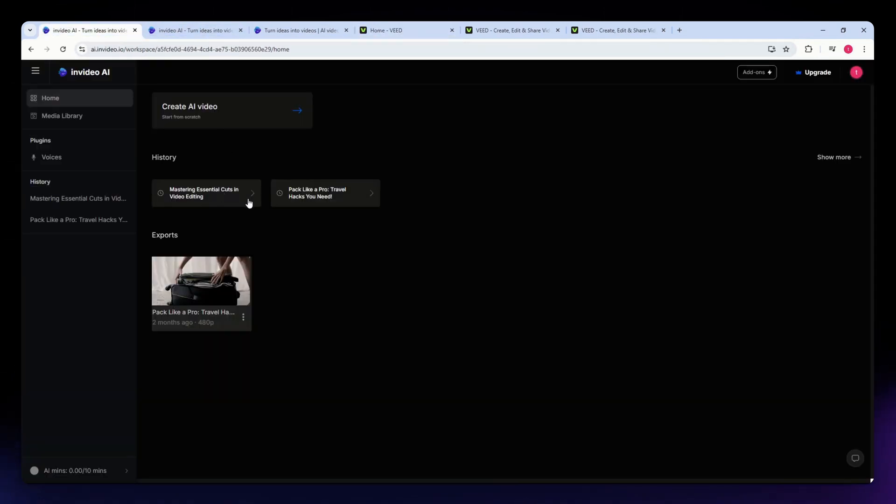
{"action": "mouse_move", "coordinate": [303, 221]}
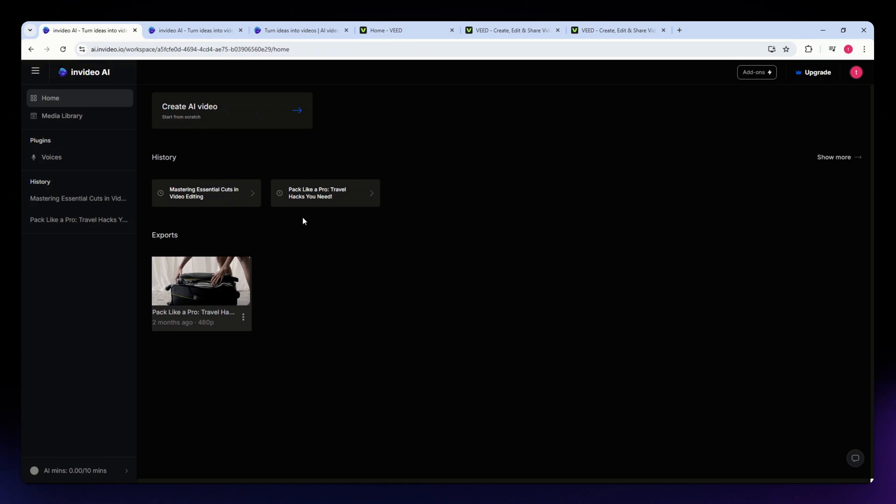
{"action": "mouse_move", "coordinate": [291, 140]}
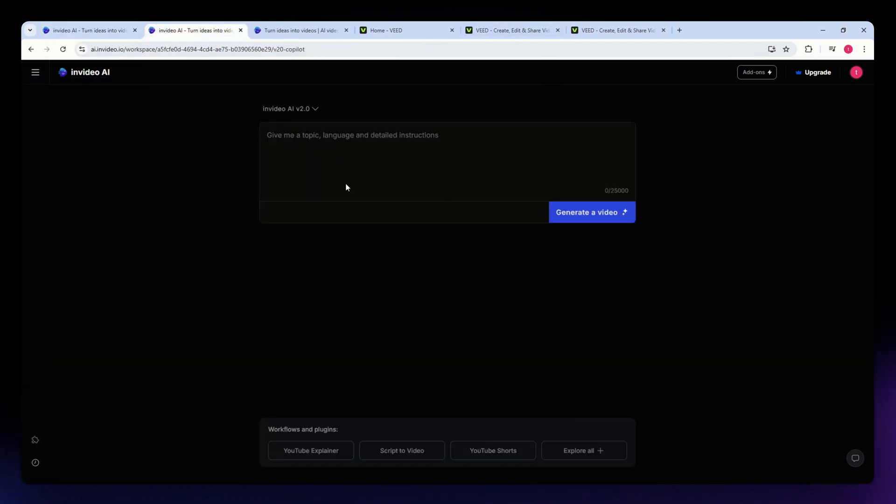
{"action": "mouse_move", "coordinate": [221, 168]}
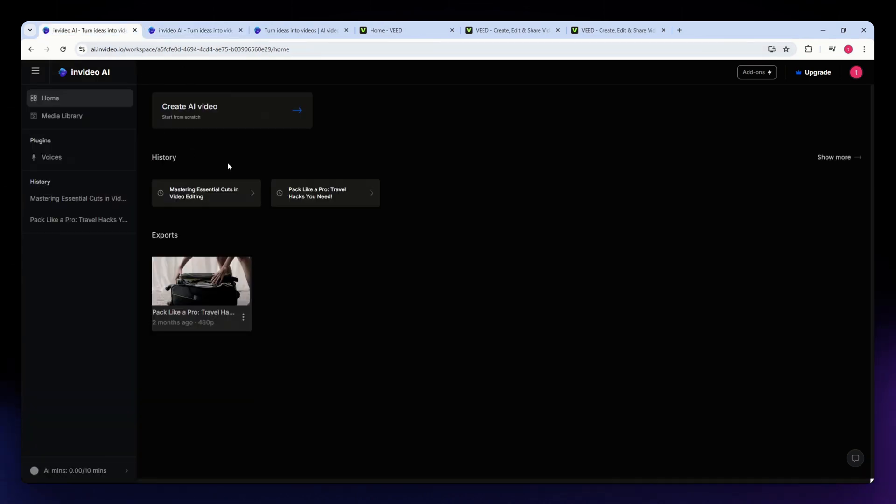
{"action": "mouse_move", "coordinate": [335, 163]}
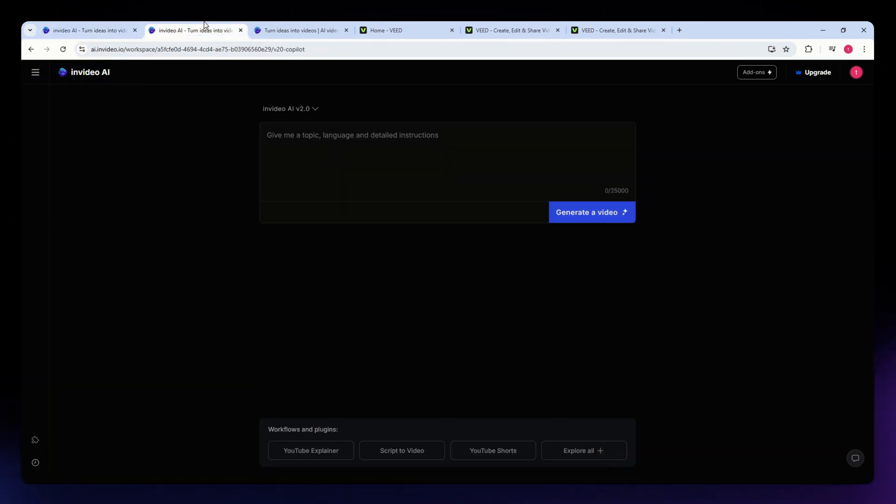
{"action": "mouse_move", "coordinate": [297, 155]}
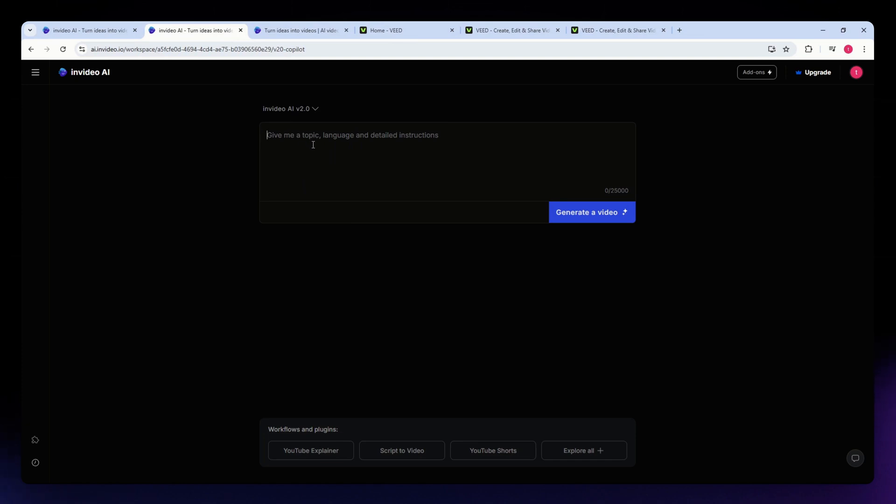
{"action": "mouse_move", "coordinate": [353, 206]}
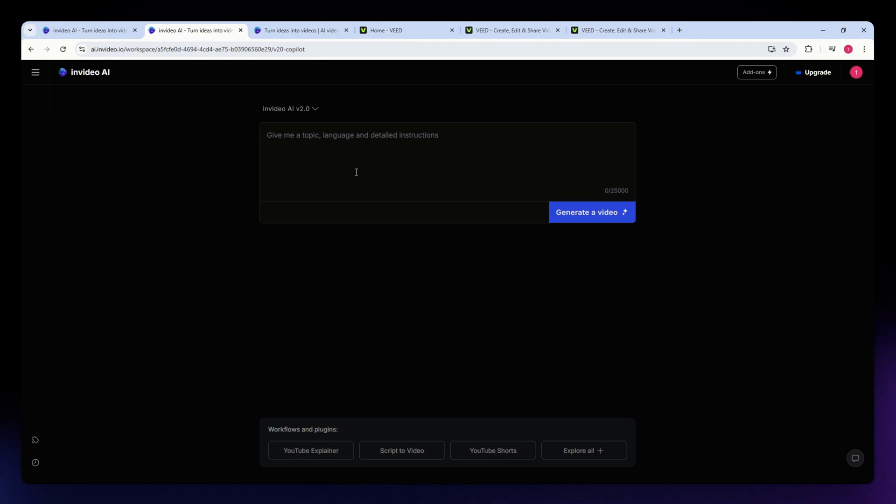
{"action": "left_click", "coordinate": [313, 138]}
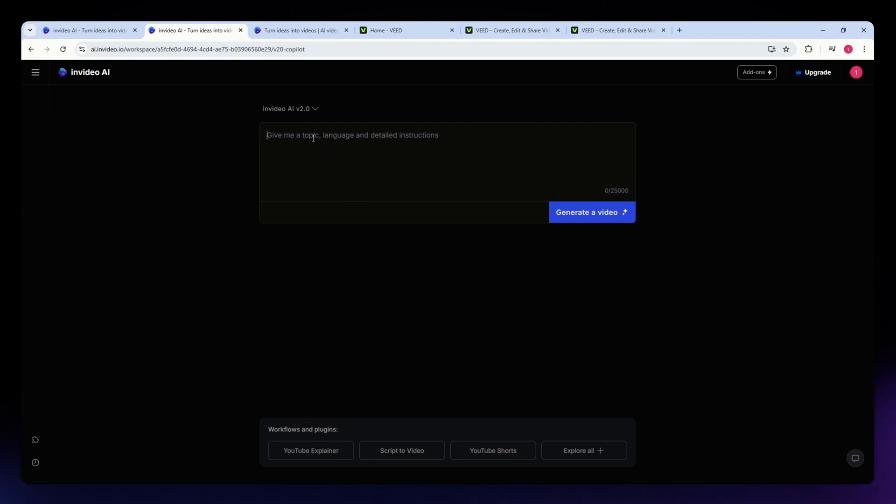
Open the editing-tips video editor, check its Staccato music, then return to Chapter 1 clips.
{"action": "left_click", "coordinate": [402, 451]}
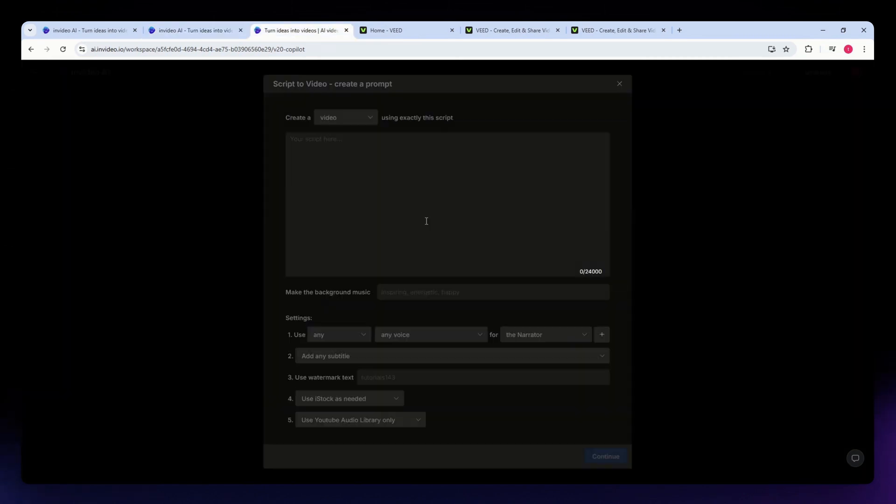
{"action": "left_click", "coordinate": [605, 456]}
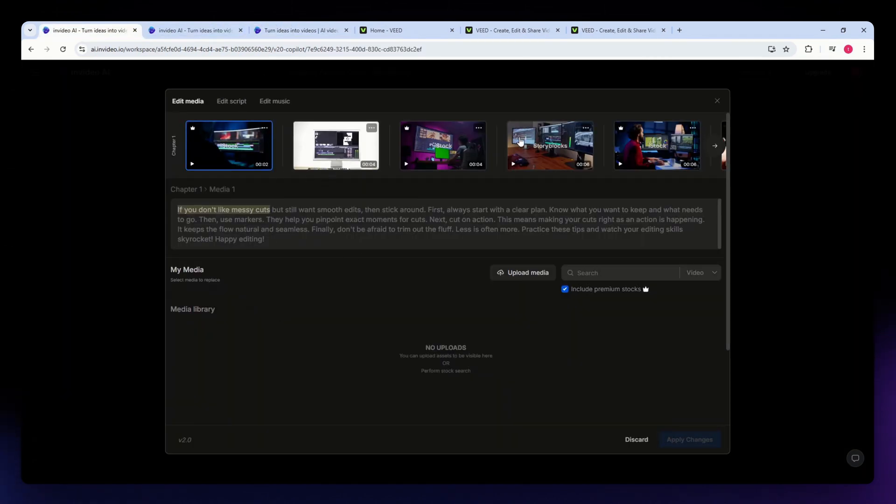
{"action": "left_click", "coordinate": [275, 101]}
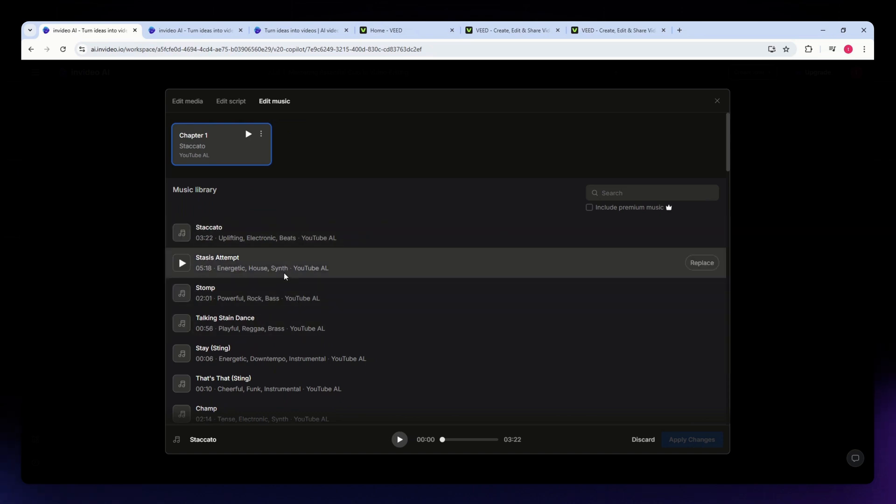
{"action": "mouse_move", "coordinate": [174, 112]}
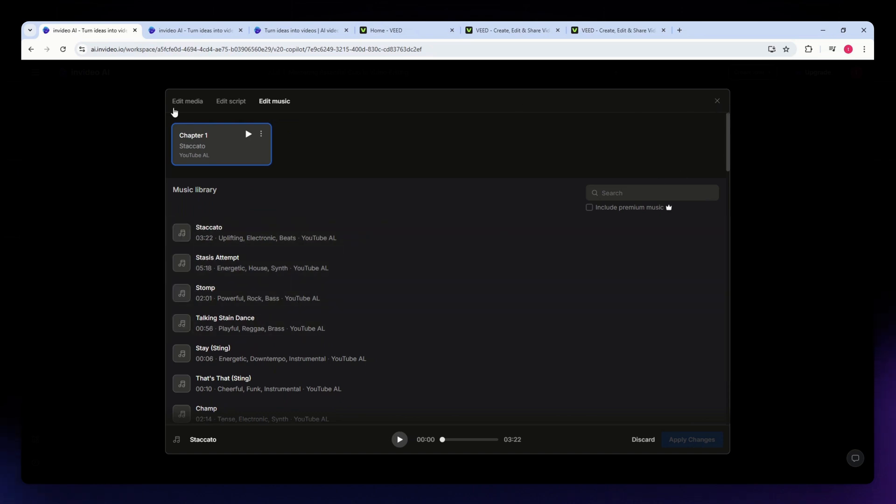
{"action": "mouse_move", "coordinate": [194, 109]}
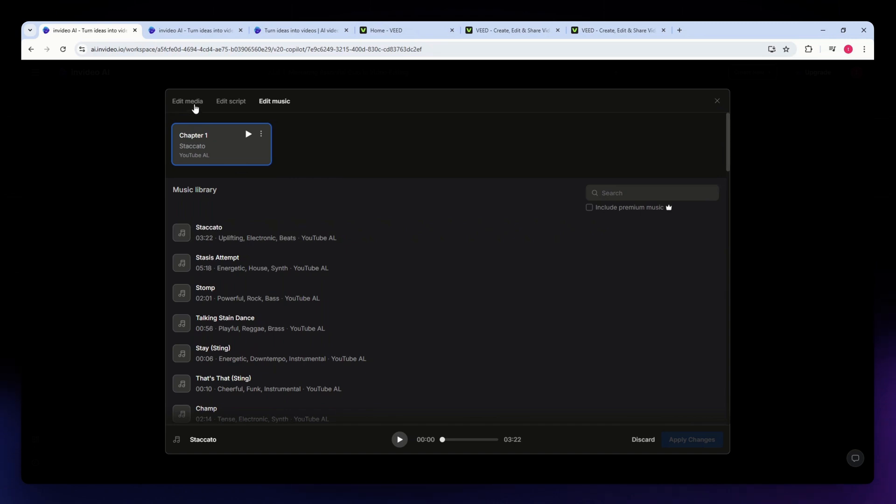
{"action": "left_click", "coordinate": [188, 101]}
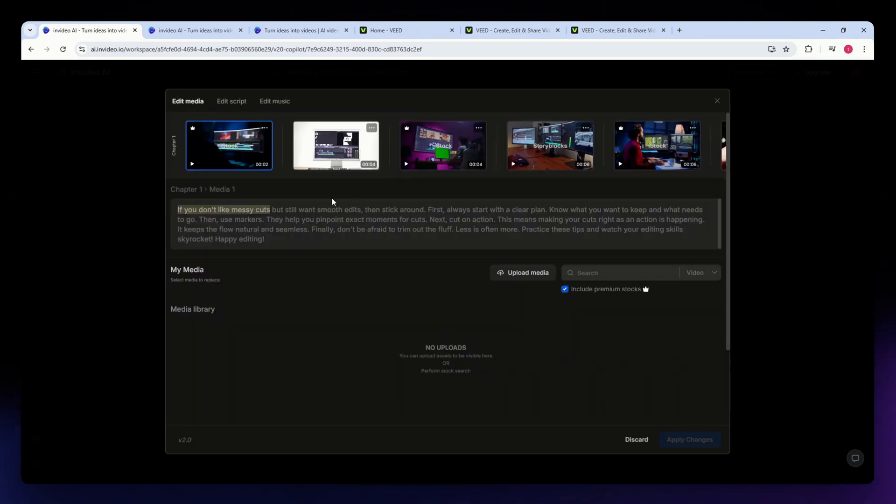
{"action": "mouse_move", "coordinate": [417, 263]}
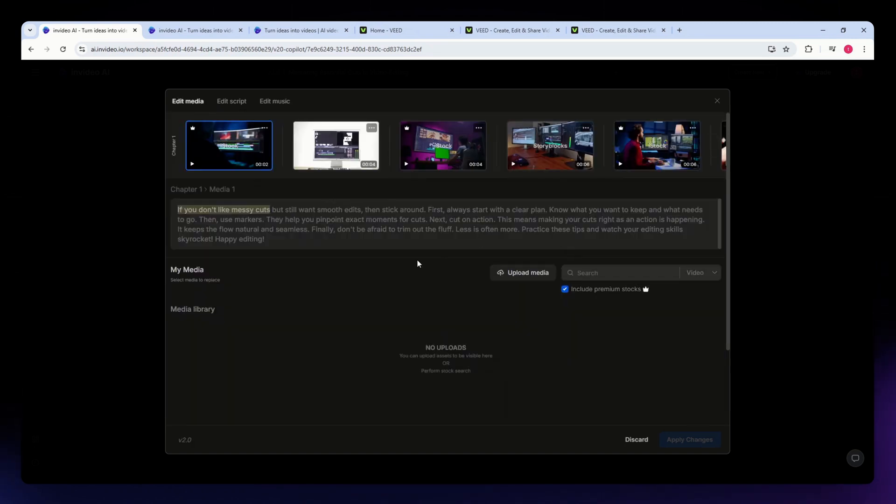
{"action": "mouse_move", "coordinate": [281, 328]}
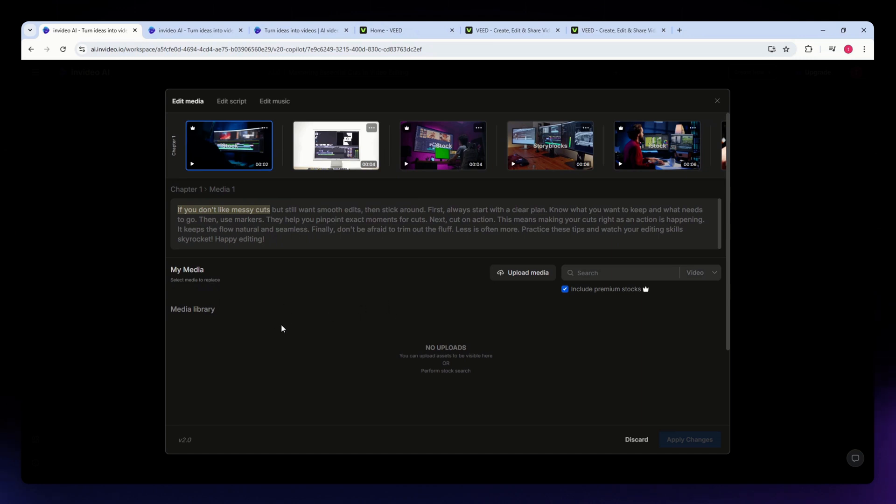
{"action": "mouse_move", "coordinate": [717, 110]}
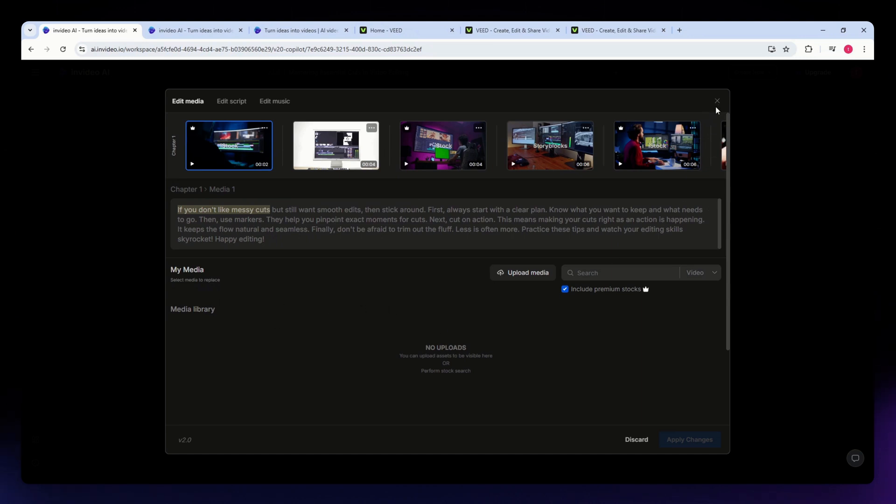
Preview the 38-second video, view its paid-only download settings, then open Script to Video.
{"action": "left_click", "coordinate": [717, 102]}
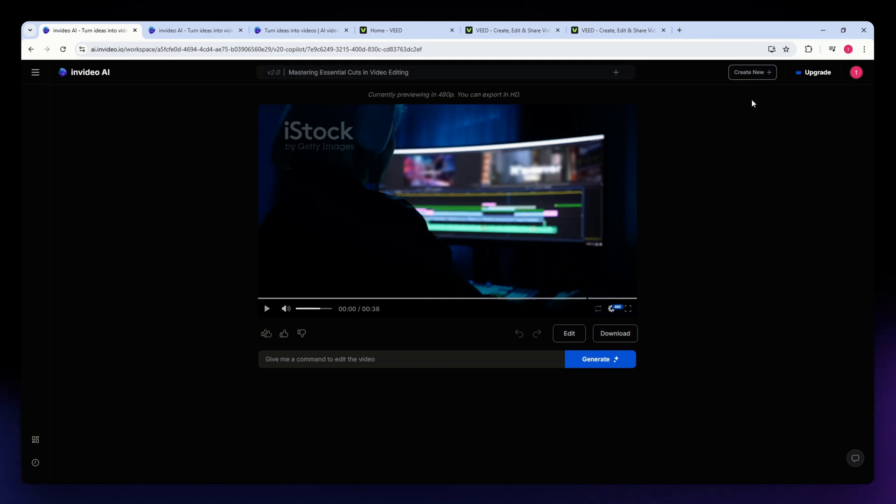
{"action": "left_click", "coordinate": [615, 333]}
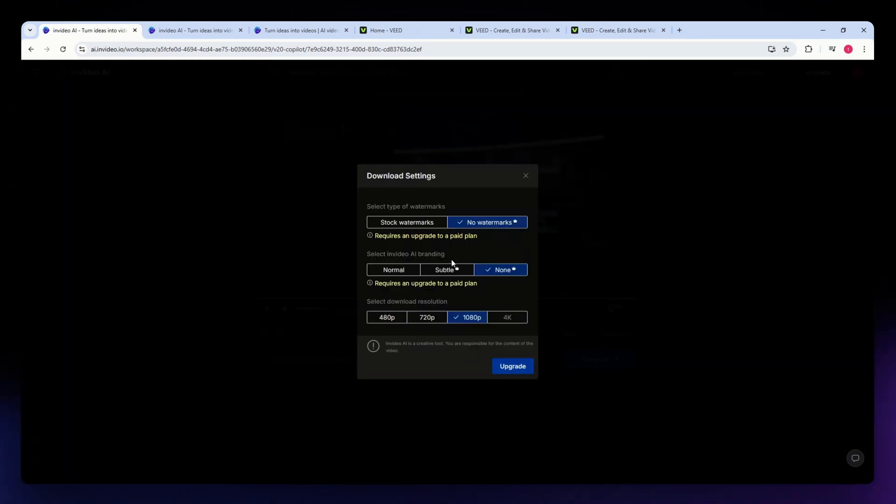
{"action": "mouse_move", "coordinate": [400, 243]}
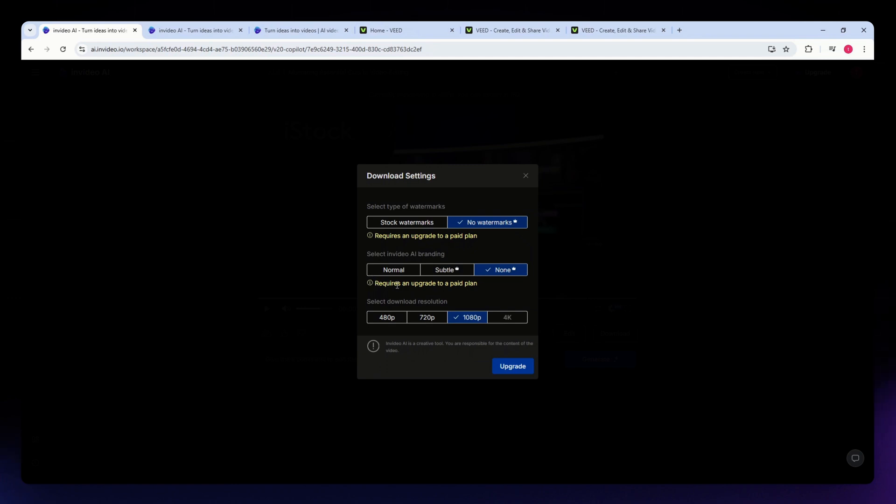
{"action": "left_click", "coordinate": [525, 175]}
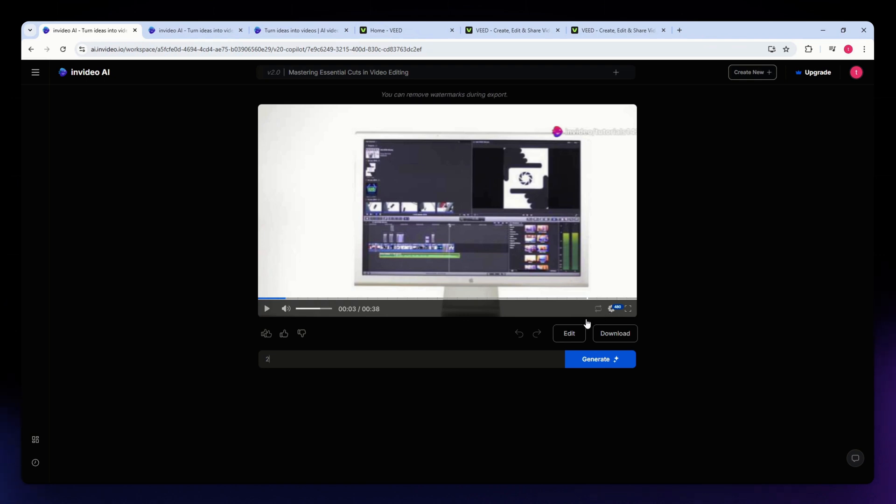
{"action": "mouse_move", "coordinate": [304, 191]}
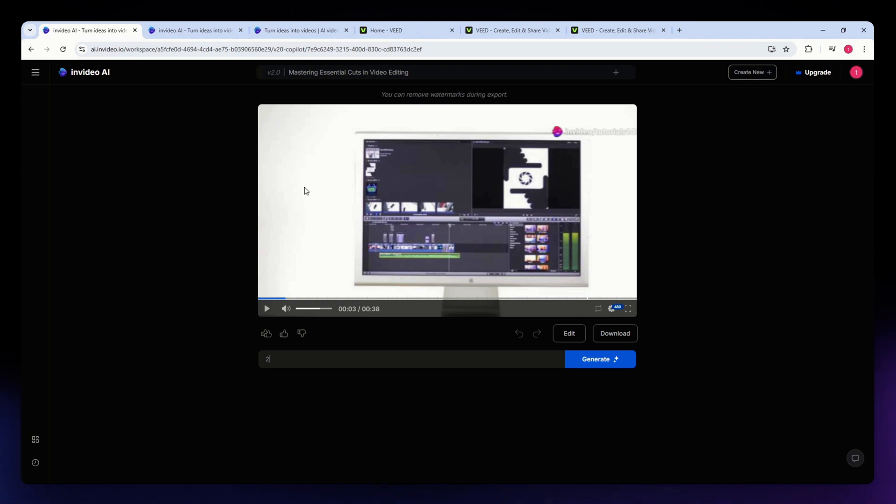
{"action": "left_click", "coordinate": [299, 30]}
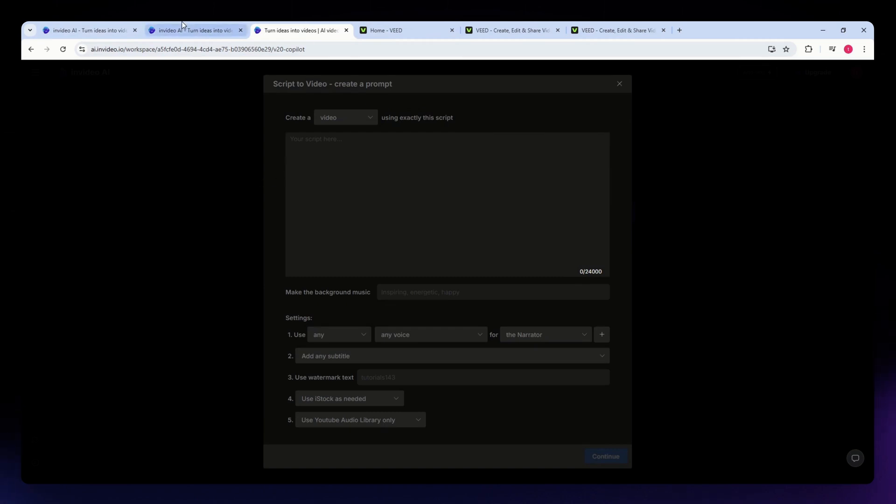
{"action": "left_click", "coordinate": [619, 83]}
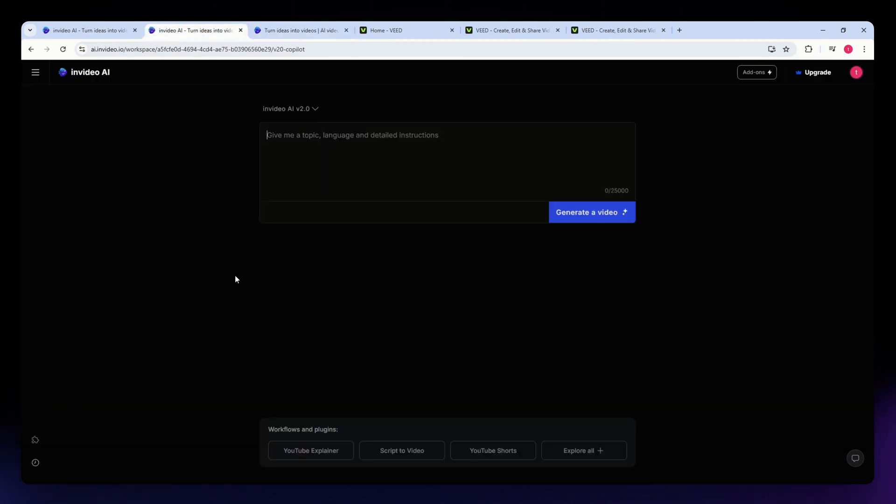
{"action": "mouse_move", "coordinate": [371, 276]}
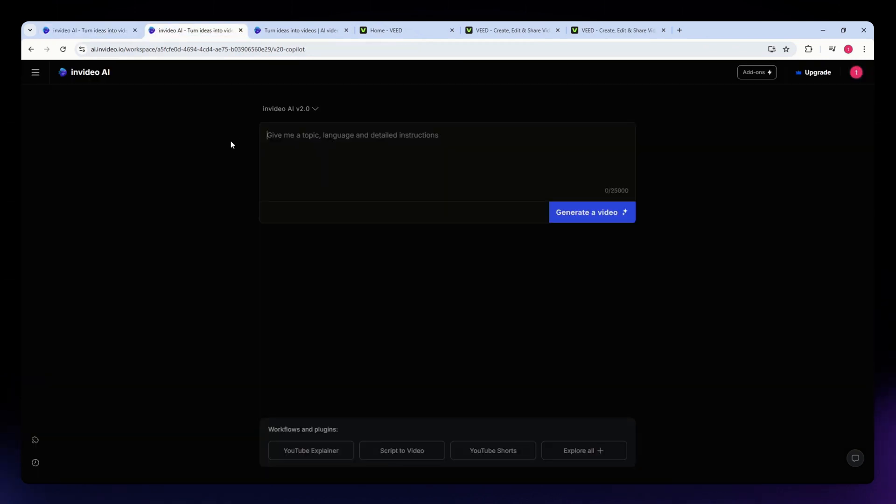
{"action": "mouse_move", "coordinate": [261, 187]}
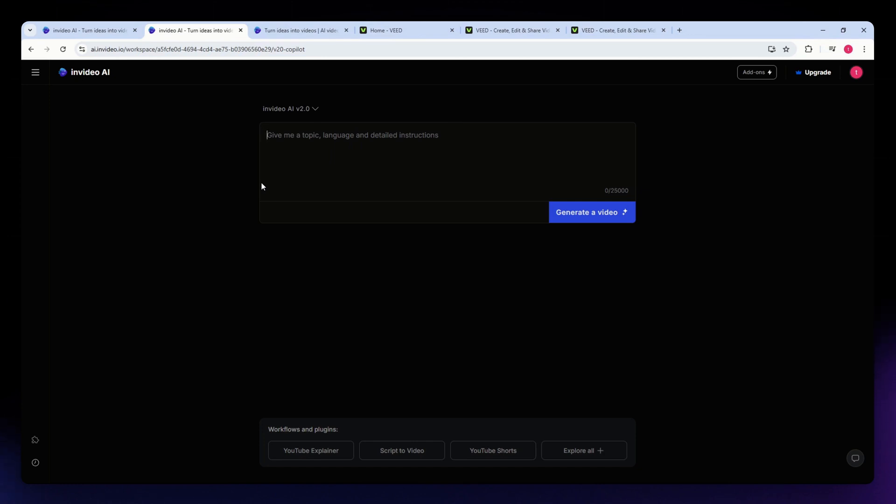
{"action": "mouse_move", "coordinate": [154, 178]}
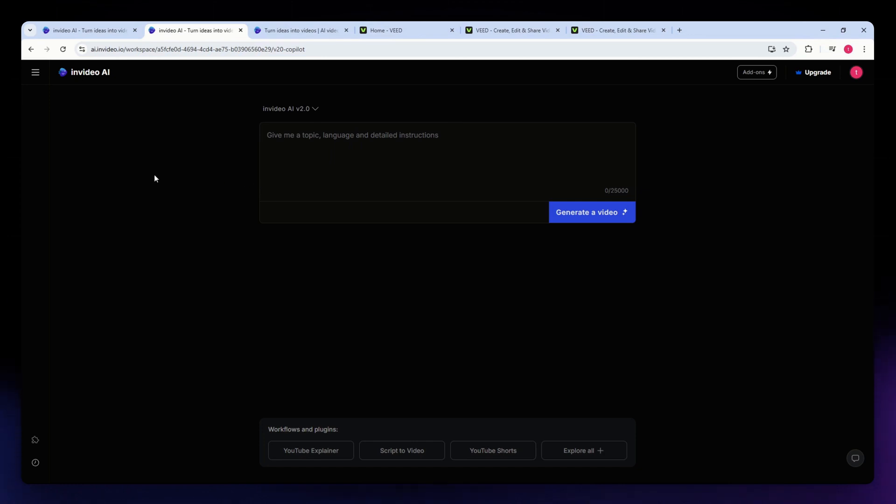
{"action": "mouse_move", "coordinate": [157, 141]}
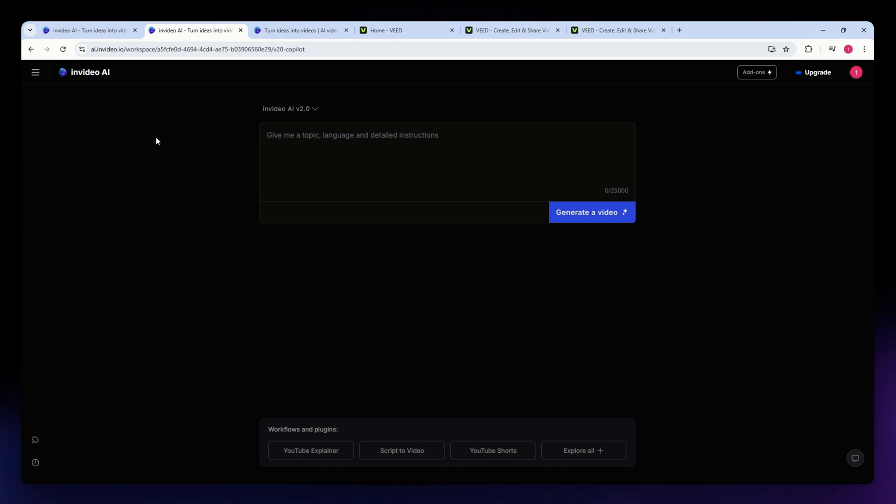
{"action": "mouse_move", "coordinate": [122, 102]}
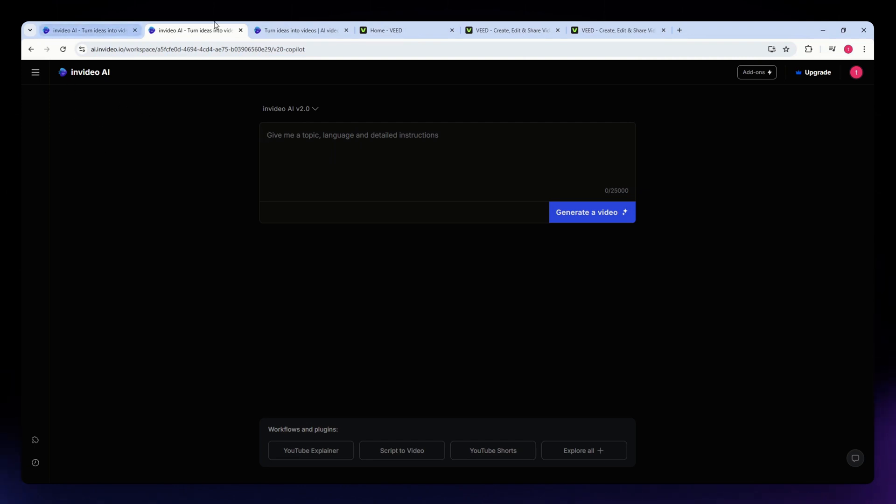
Show invideo AI's pricing dialog comparing the Free, Plus and Max plans.
{"action": "left_click", "coordinate": [401, 450]}
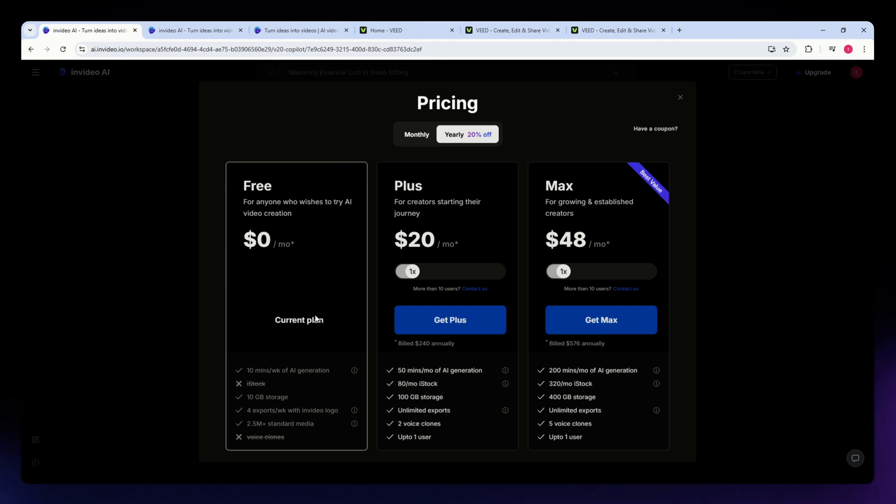
{"action": "mouse_move", "coordinate": [295, 304]}
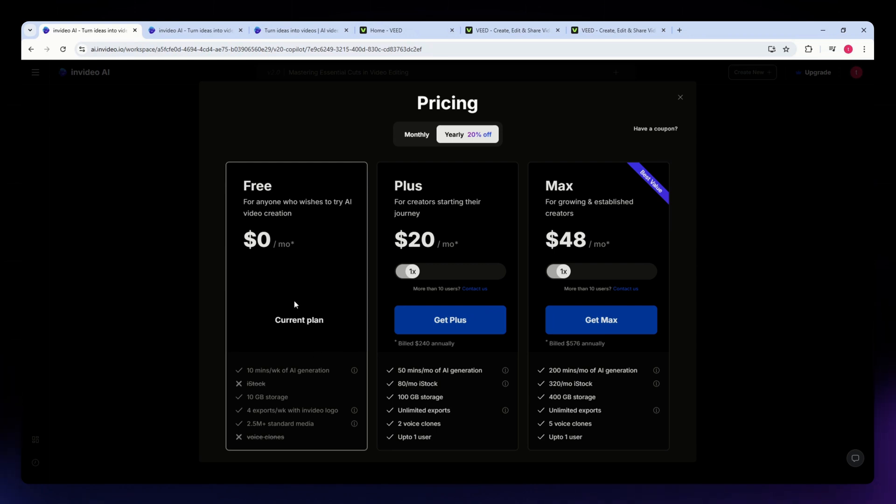
Browse VEED's home AI Edits, such as text-to-video, subtitles and clean audio.
{"action": "left_click", "coordinate": [400, 30]}
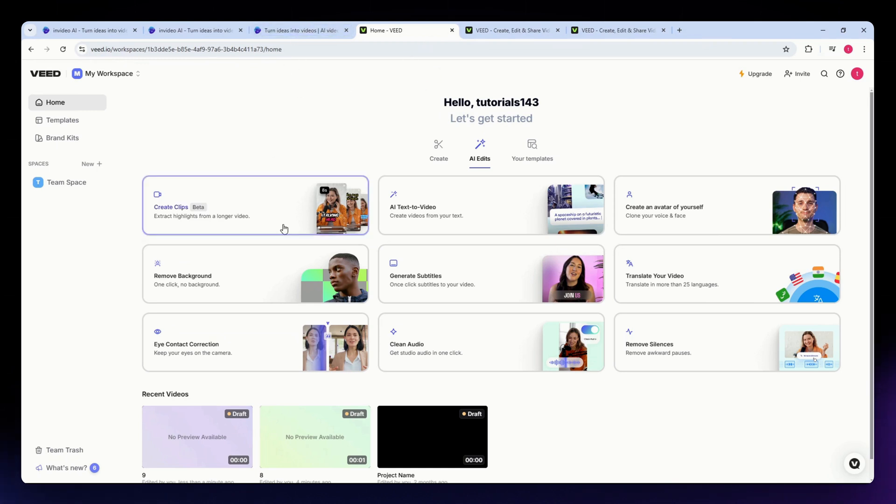
{"action": "mouse_move", "coordinate": [363, 243]}
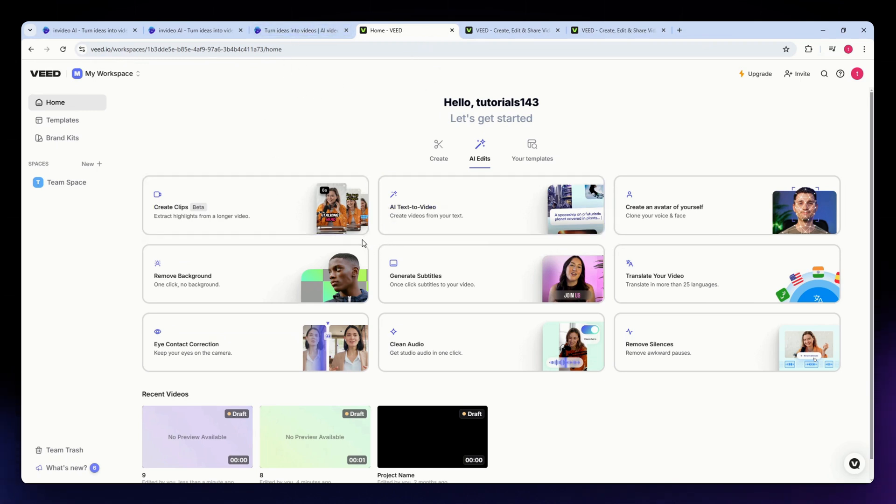
{"action": "mouse_move", "coordinate": [406, 209]}
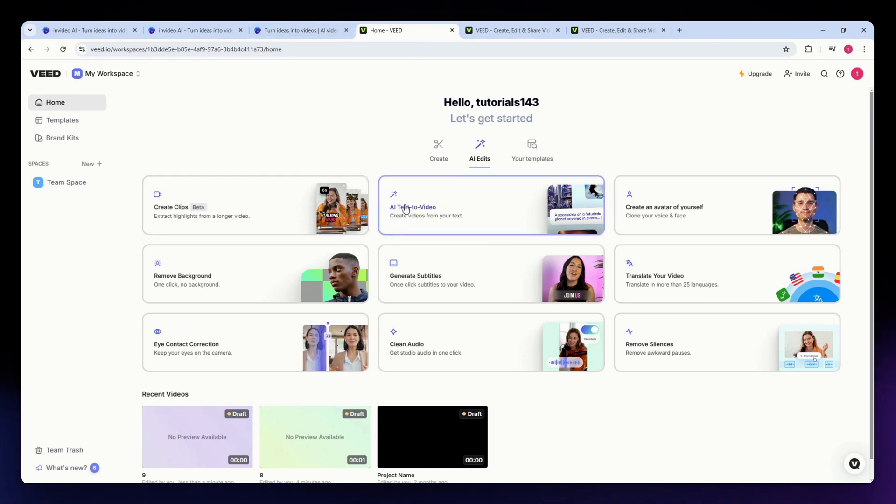
{"action": "mouse_move", "coordinate": [318, 365]}
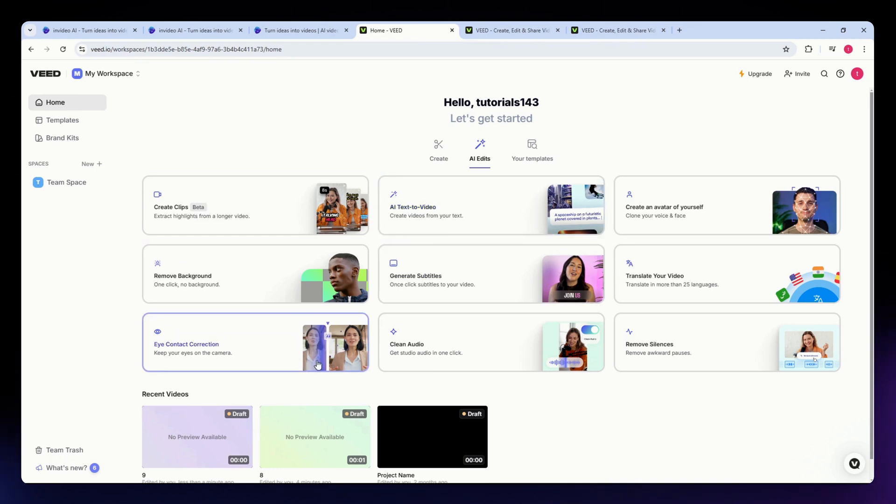
{"action": "mouse_move", "coordinate": [277, 393]}
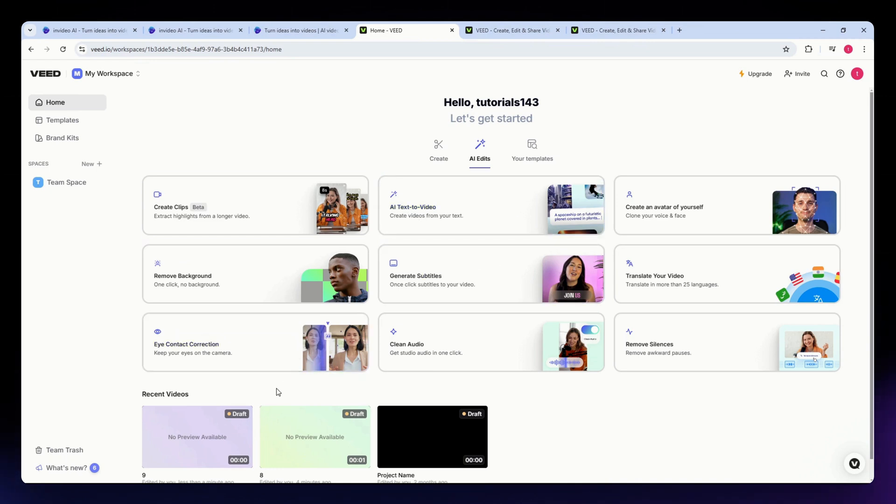
{"action": "mouse_move", "coordinate": [313, 309]}
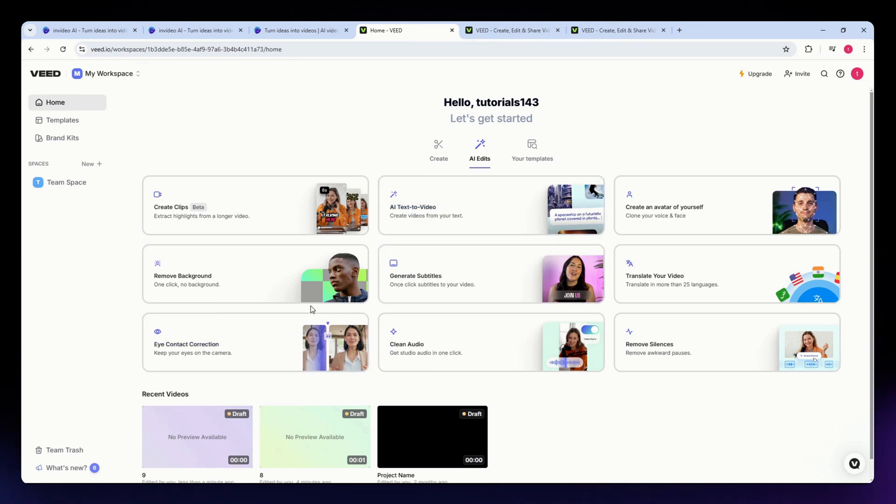
{"action": "mouse_move", "coordinate": [324, 323]}
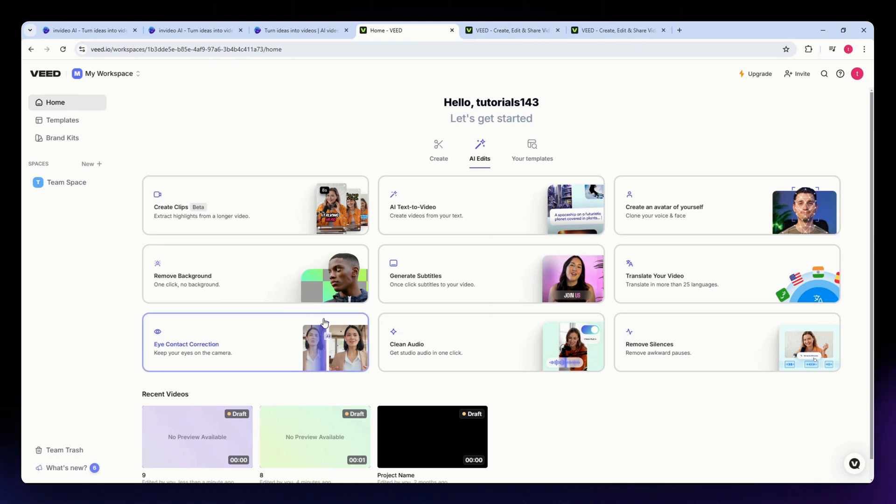
{"action": "mouse_move", "coordinate": [295, 304]}
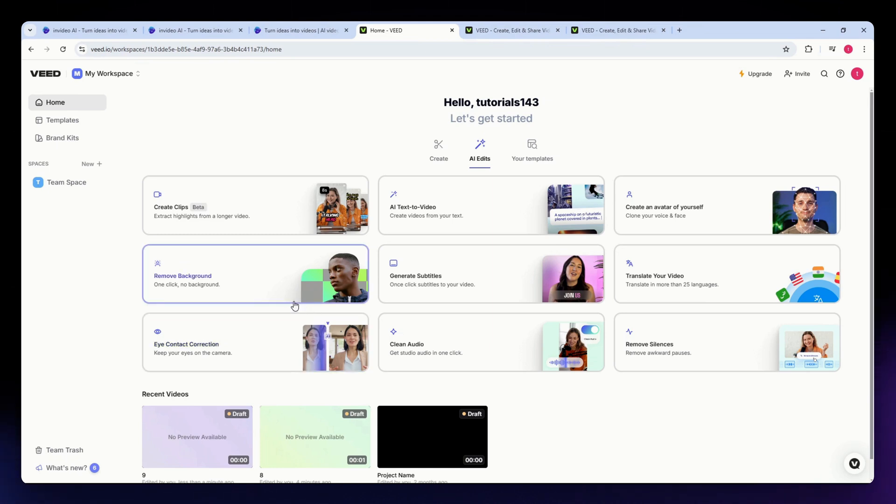
{"action": "scroll", "scroll_direction": "down", "scroll_amount": 3}
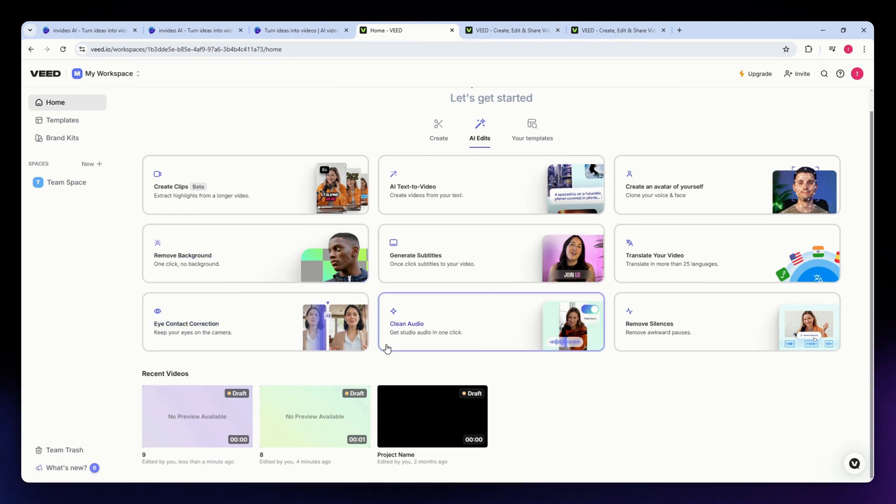
{"action": "mouse_move", "coordinate": [355, 313]}
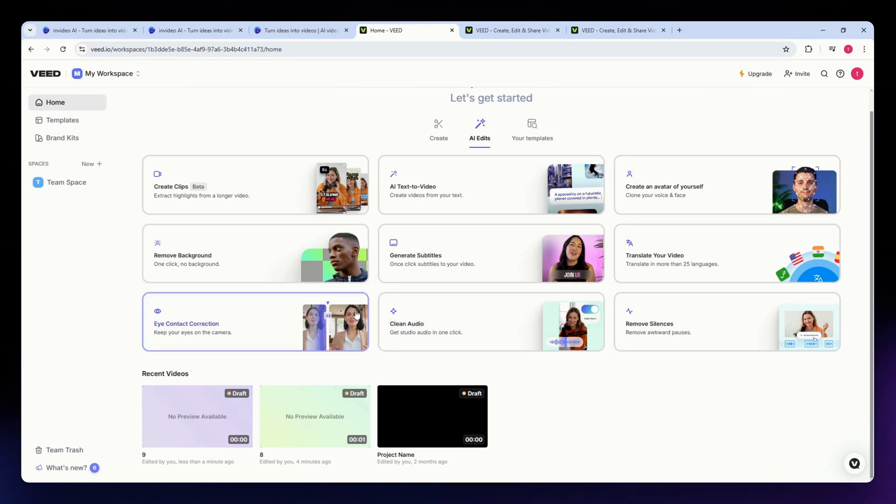
{"action": "mouse_move", "coordinate": [448, 258]}
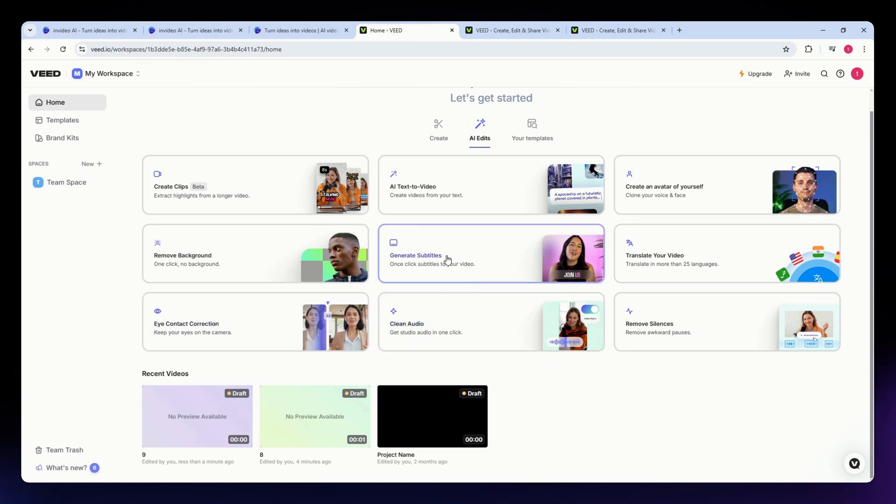
Open VEED's Add Subtitles dialog, then the Customize Clips page with Phantom portrait captions.
{"action": "left_click", "coordinate": [433, 256]}
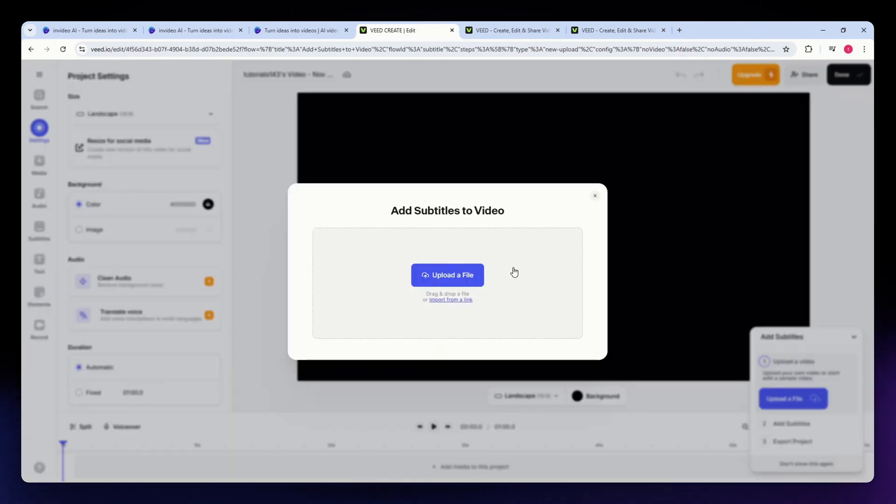
{"action": "mouse_move", "coordinate": [446, 292]}
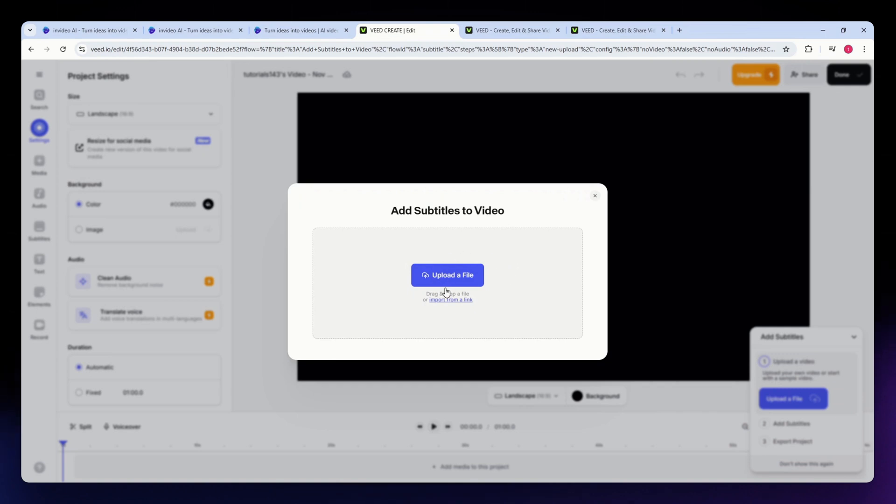
{"action": "mouse_move", "coordinate": [466, 294]}
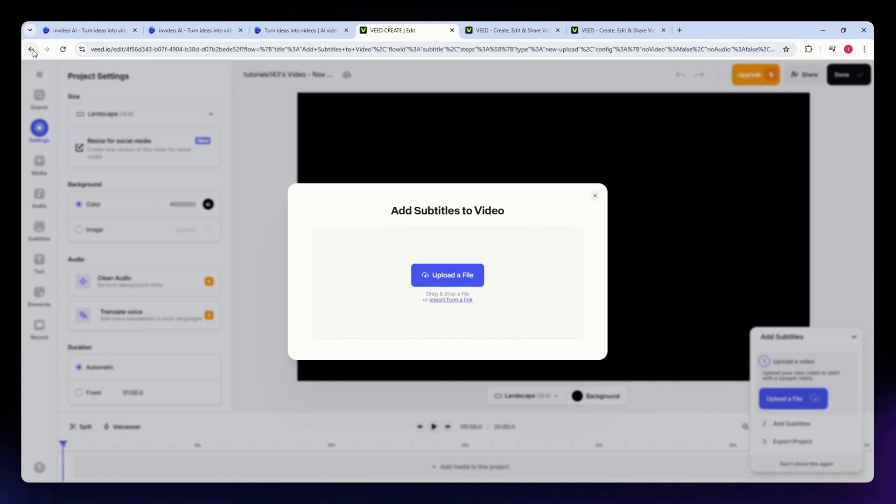
{"action": "left_click", "coordinate": [508, 30]}
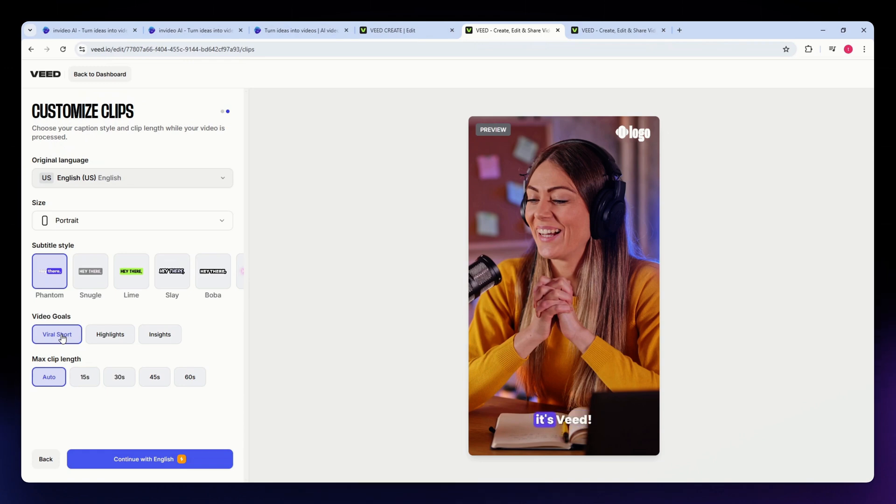
{"action": "left_click", "coordinate": [89, 270]}
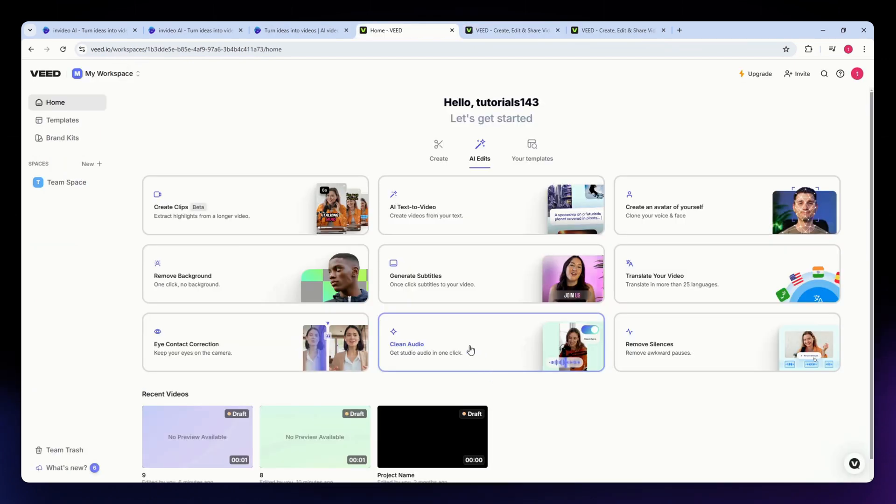
{"action": "mouse_move", "coordinate": [502, 362]}
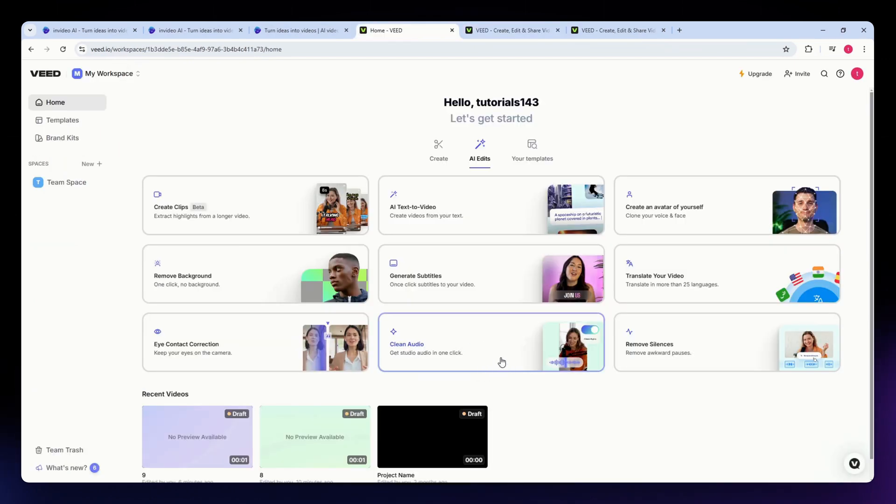
{"action": "mouse_move", "coordinate": [461, 346]}
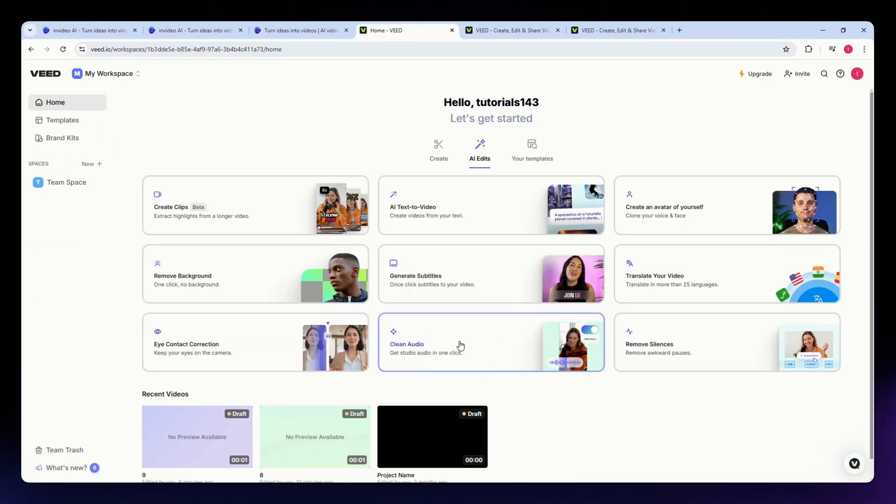
{"action": "mouse_move", "coordinate": [499, 345]}
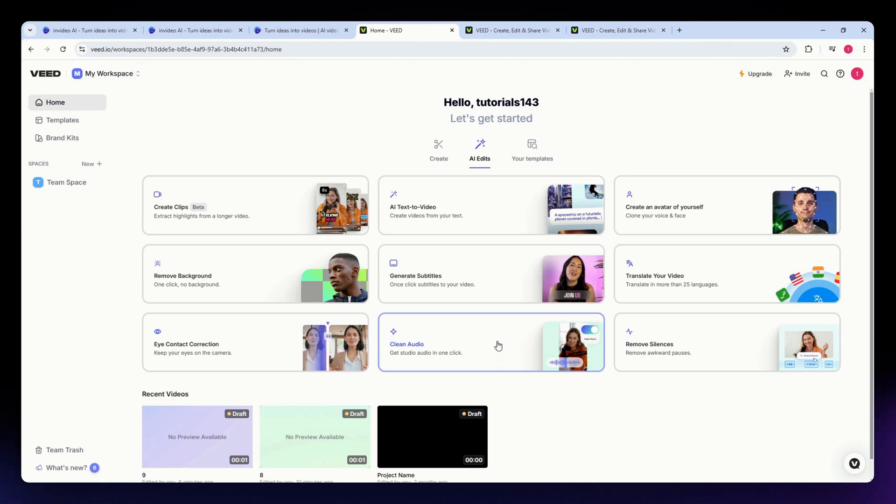
{"action": "mouse_move", "coordinate": [489, 243]}
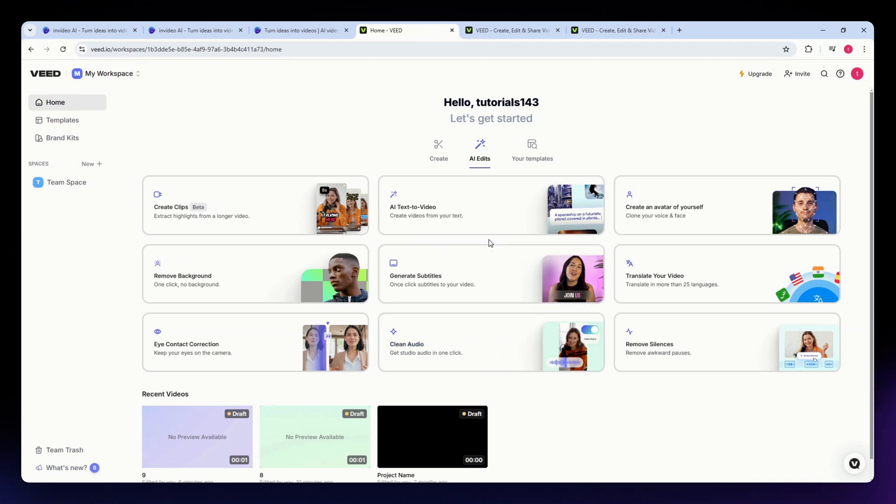
{"action": "mouse_move", "coordinate": [504, 219]}
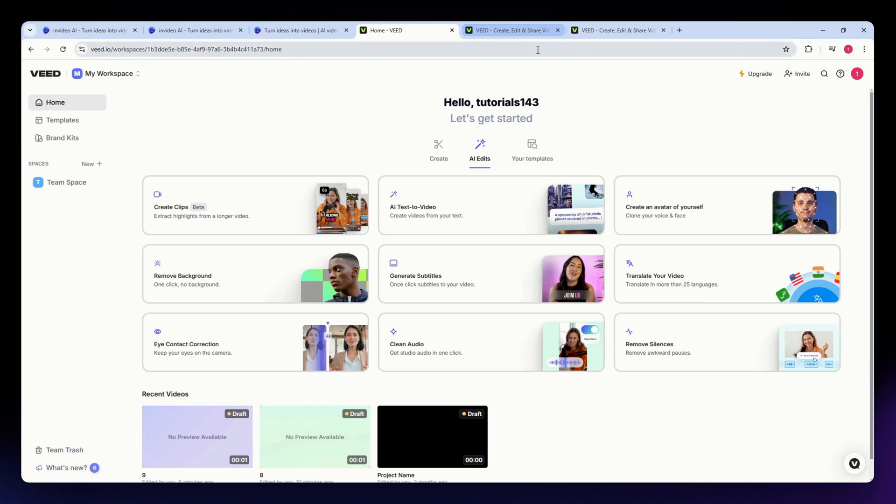
{"action": "mouse_move", "coordinate": [545, 233]}
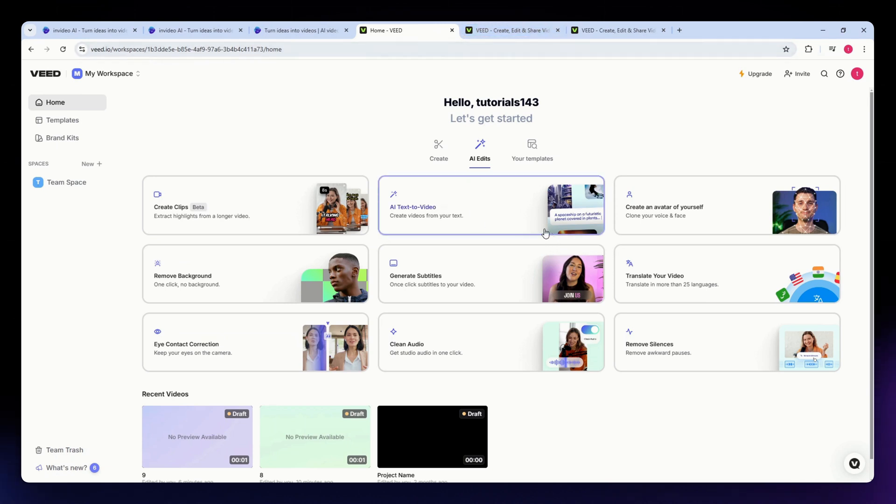
{"action": "mouse_move", "coordinate": [536, 213]}
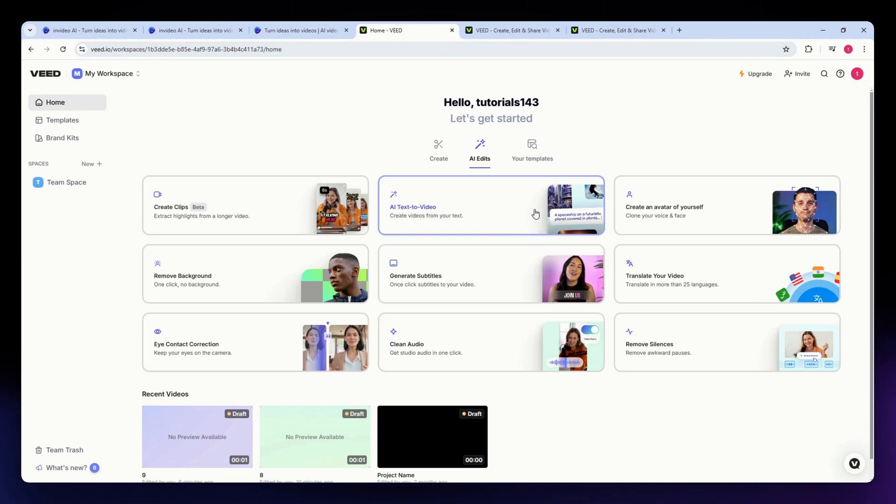
{"action": "mouse_move", "coordinate": [552, 383]}
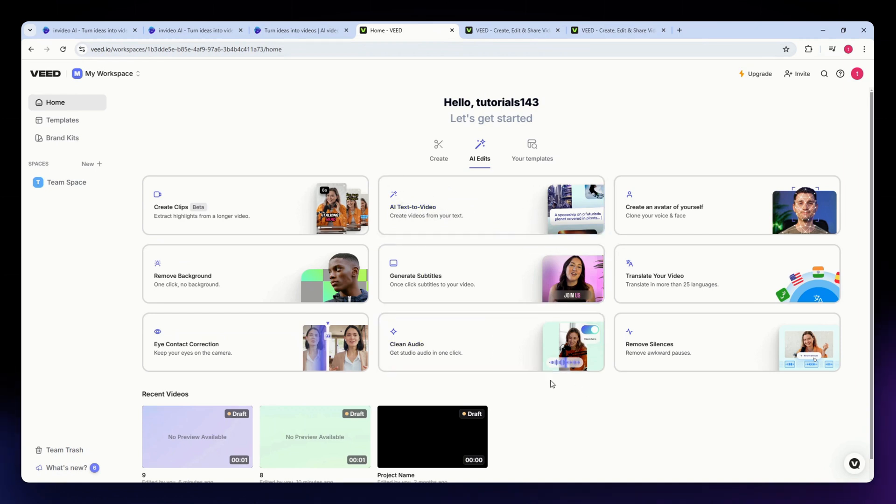
{"action": "mouse_move", "coordinate": [460, 349]}
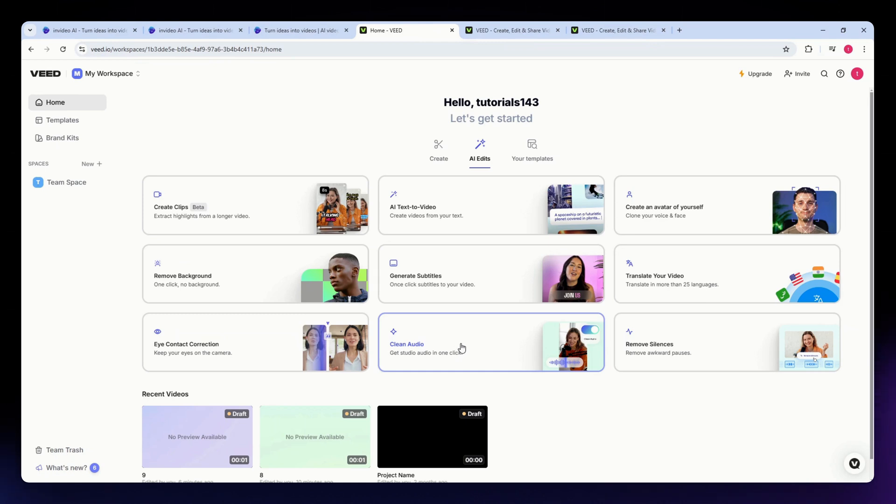
{"action": "mouse_move", "coordinate": [463, 349]}
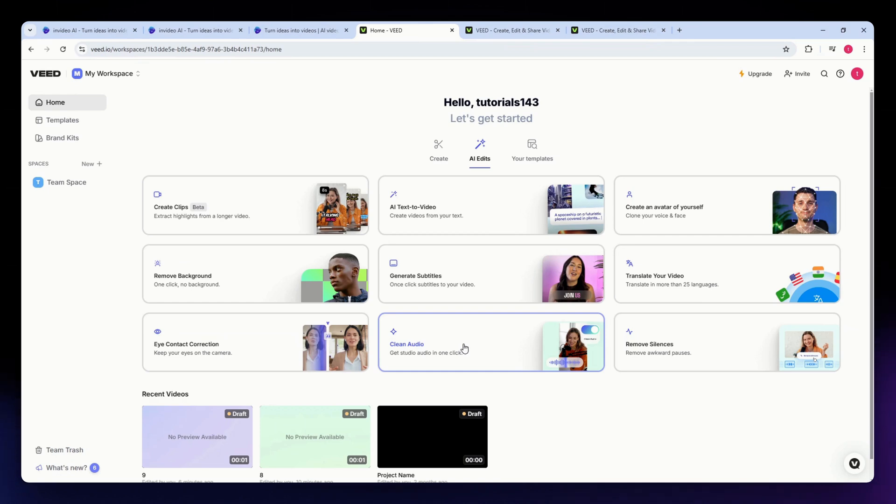
{"action": "mouse_move", "coordinate": [505, 215]}
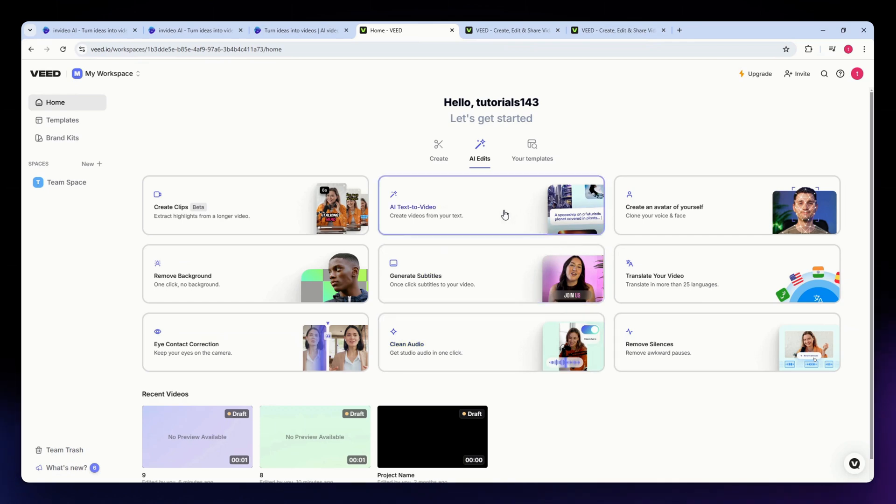
Check VEED's clips and home tabs, then dismiss invideo AI pricing to show the 38-second video.
{"action": "left_click", "coordinate": [255, 206]}
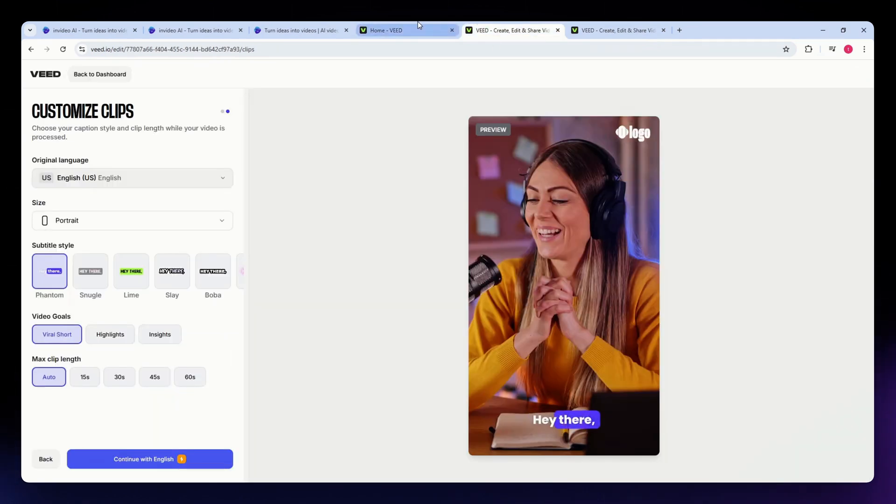
{"action": "left_click", "coordinate": [395, 30]}
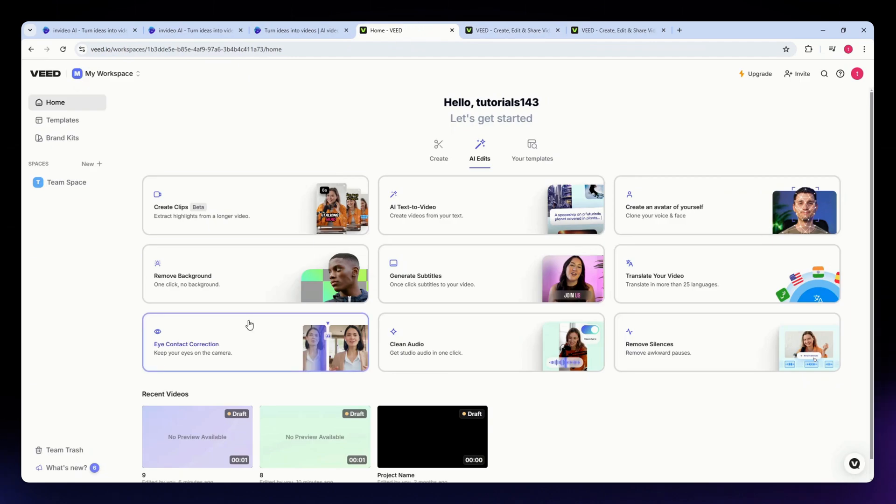
{"action": "mouse_move", "coordinate": [188, 211]}
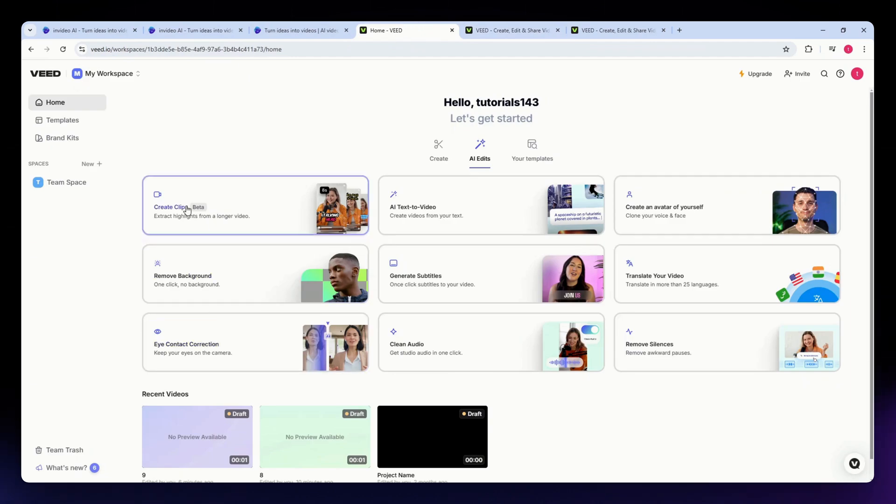
{"action": "left_click", "coordinate": [89, 30]}
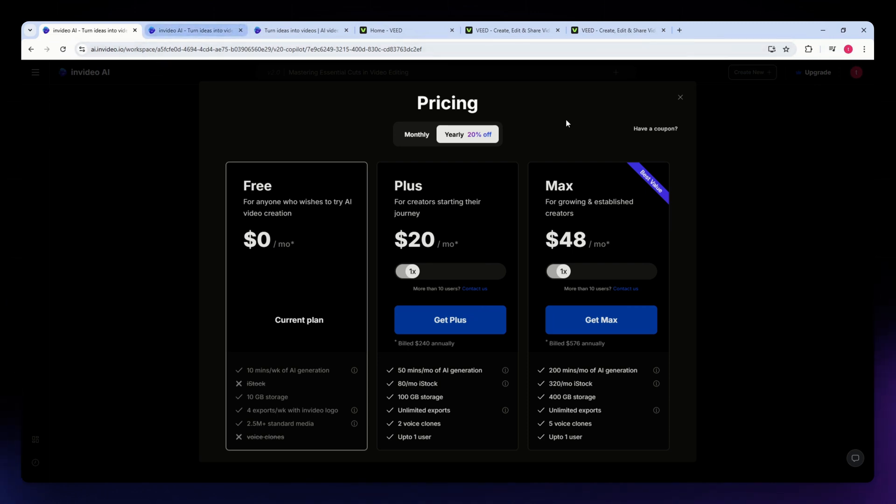
{"action": "left_click", "coordinate": [679, 97]}
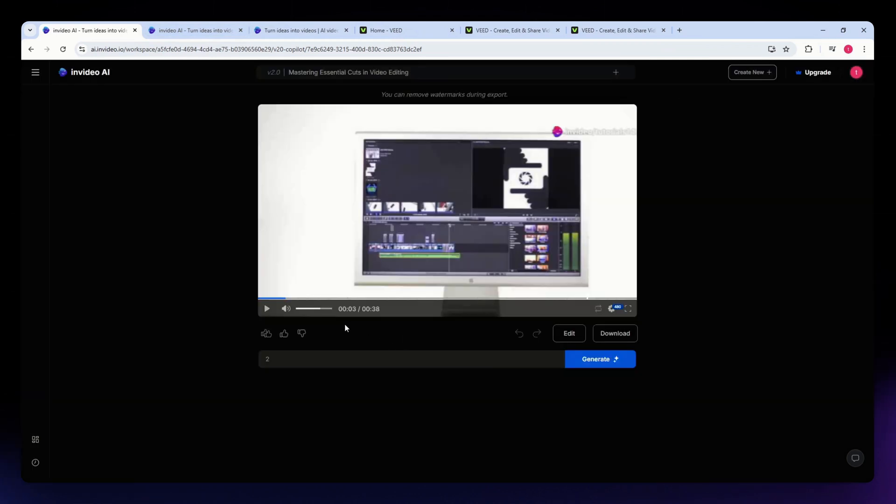
{"action": "mouse_move", "coordinate": [217, 247]}
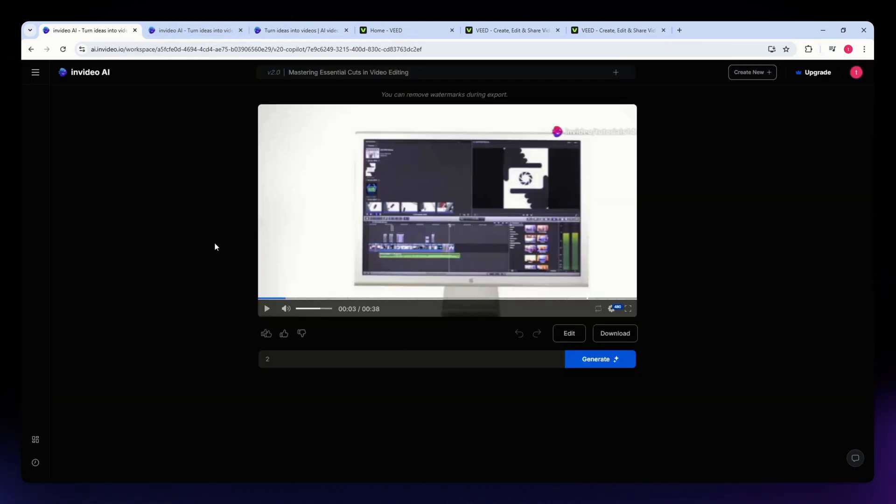
Revisit VEED's AI Edits home, then return to invideo AI's empty v2.0 prompt page.
{"action": "left_click", "coordinate": [392, 30]}
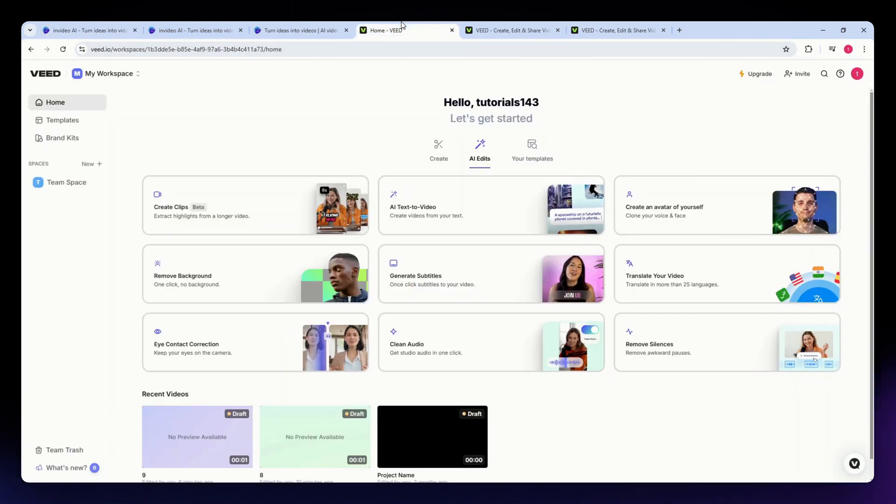
{"action": "mouse_move", "coordinate": [451, 275]}
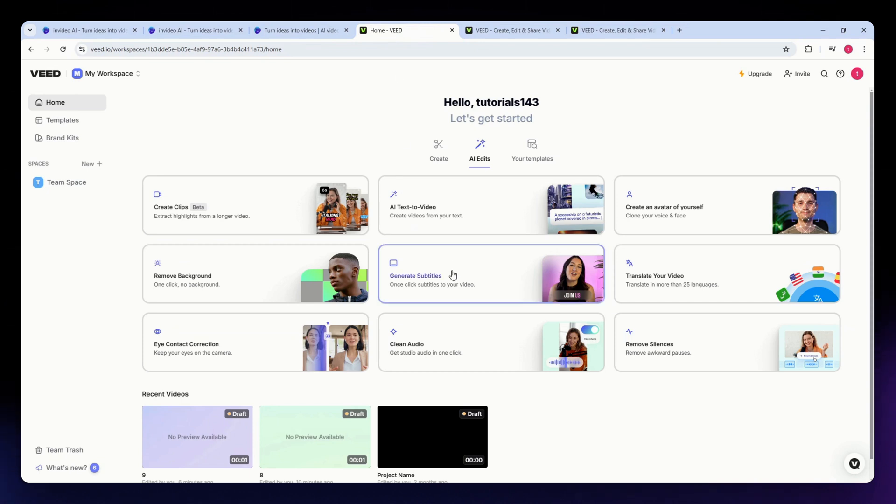
{"action": "mouse_move", "coordinate": [449, 276]}
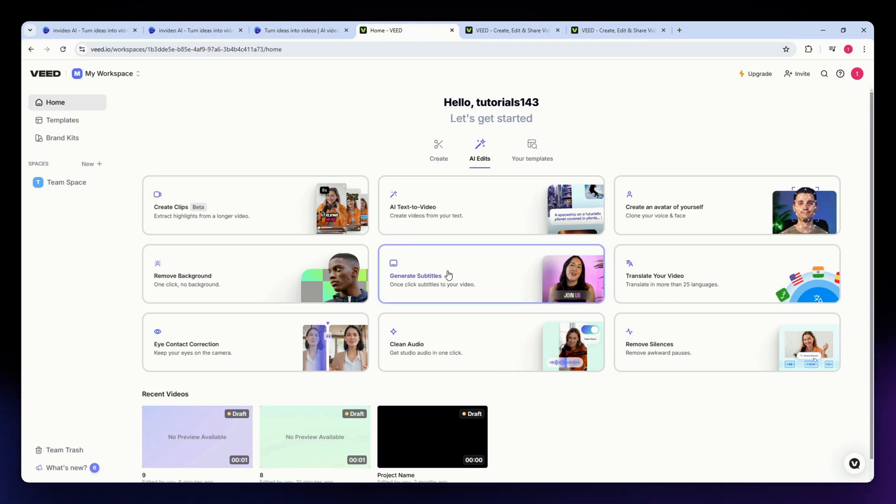
{"action": "mouse_move", "coordinate": [456, 271]}
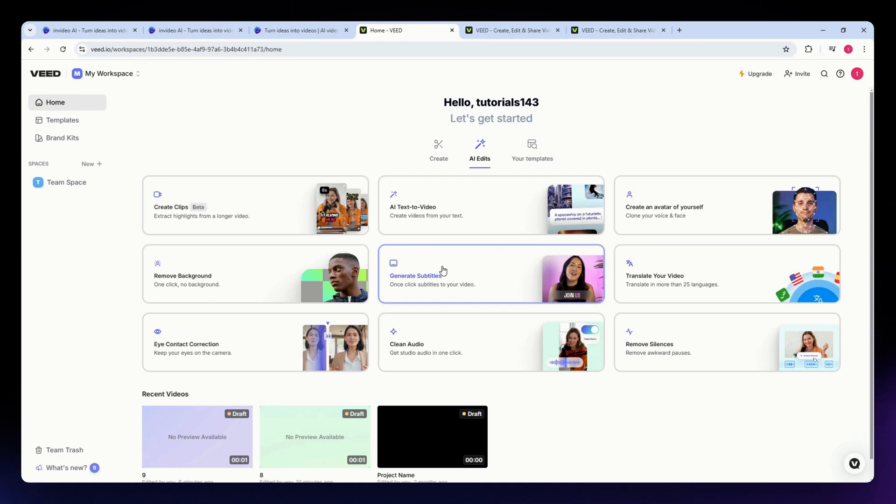
{"action": "mouse_move", "coordinate": [314, 223]}
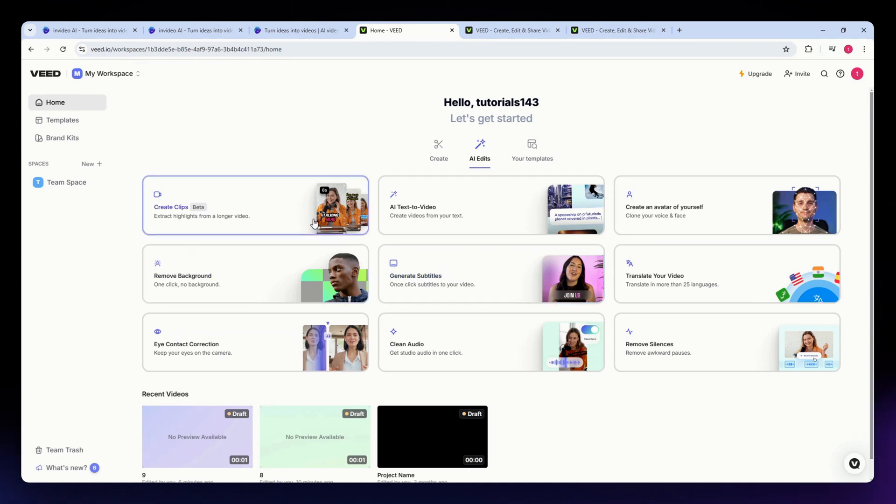
{"action": "mouse_move", "coordinate": [234, 200]}
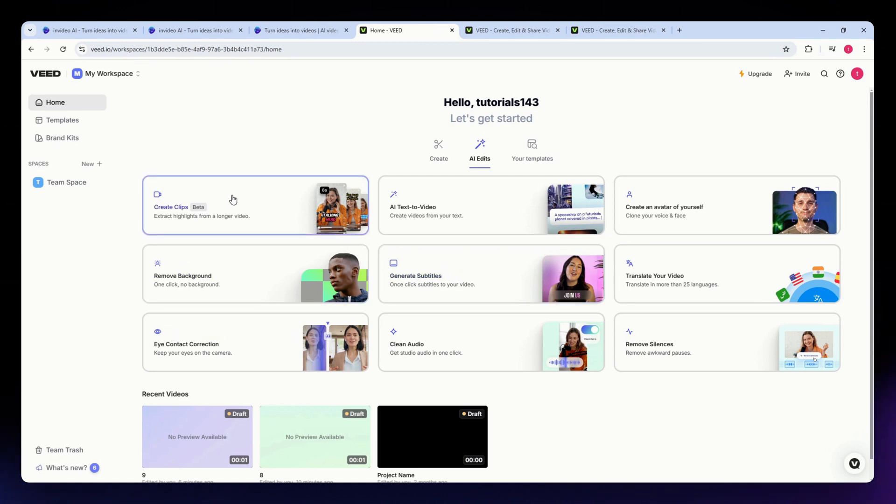
{"action": "left_click", "coordinate": [194, 30]}
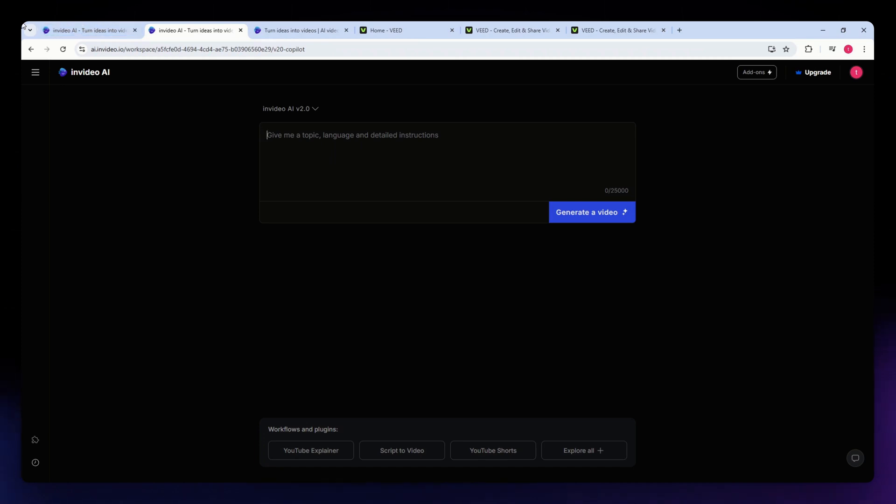
{"action": "mouse_move", "coordinate": [866, 234]}
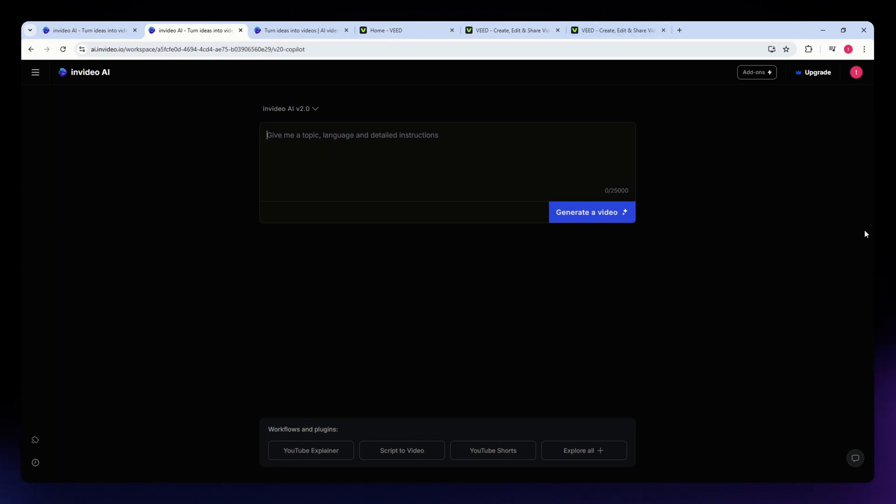
{"action": "mouse_move", "coordinate": [739, 229]}
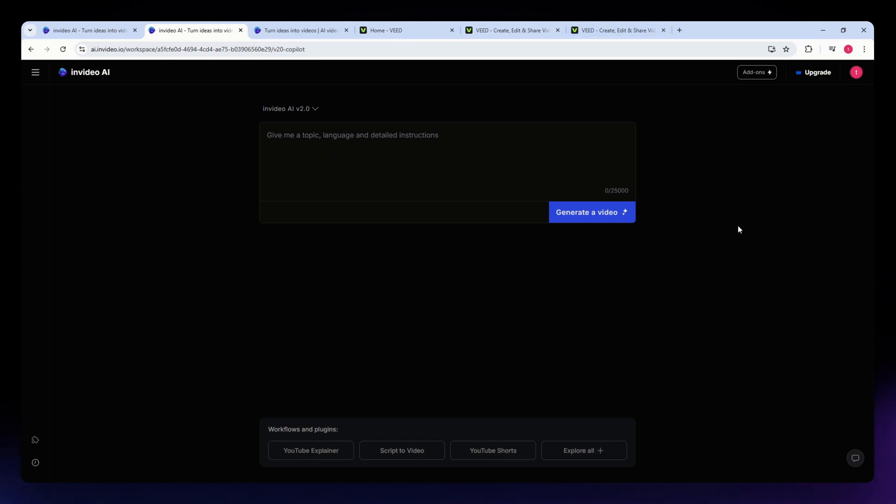